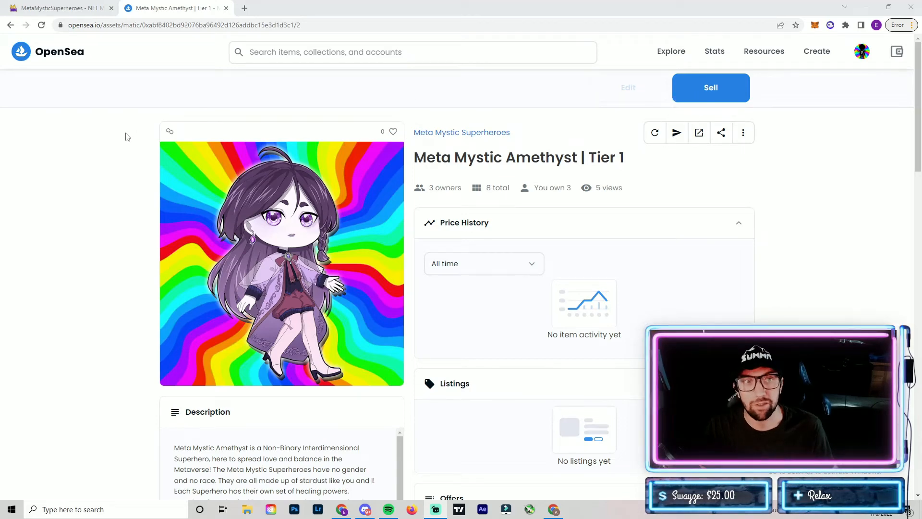
mouse_move(676, 132)
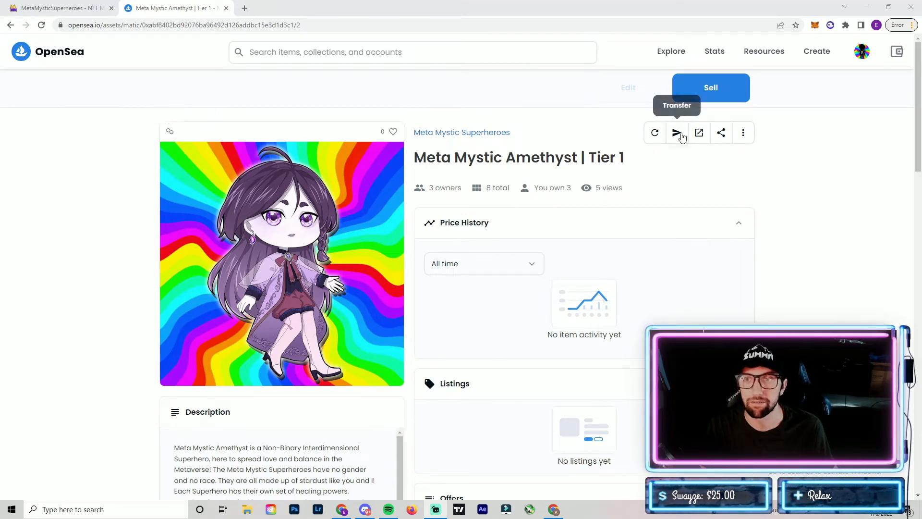
- Start transferring the Meta Mystic Amethyst | Tier 1 NFT from its page
click(676, 132)
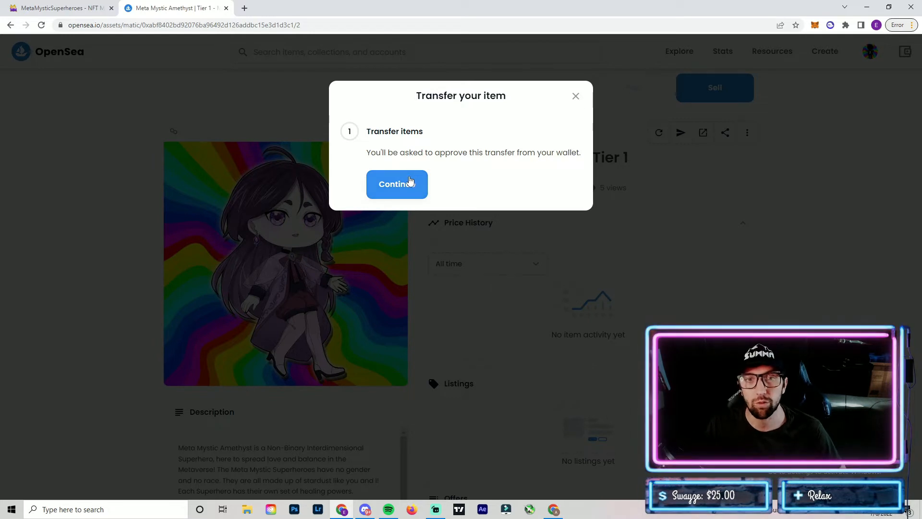
- Continue in 'Transfer your item' to raise the MetaMask safe-transfer approval request
click(396, 183)
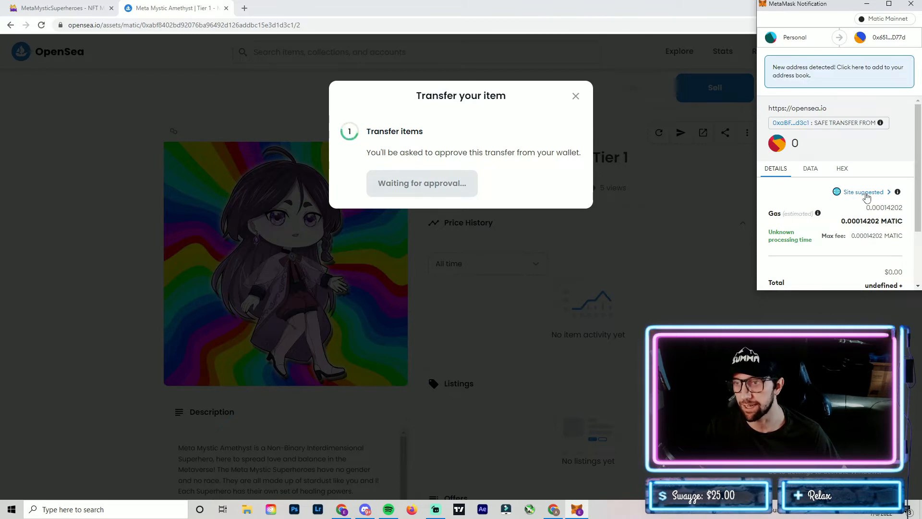
- Switch the transfer gas from Site suggested to Market and confirm in MetaMask
click(863, 191)
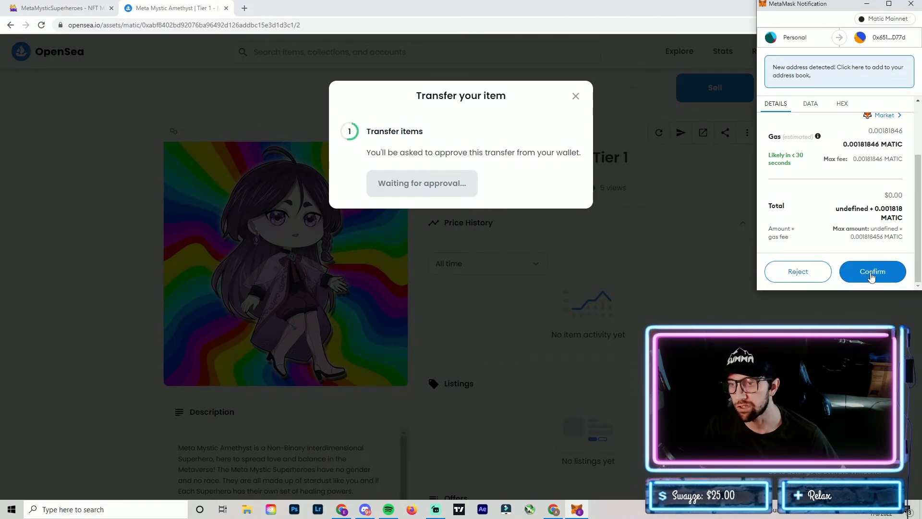
click(872, 271)
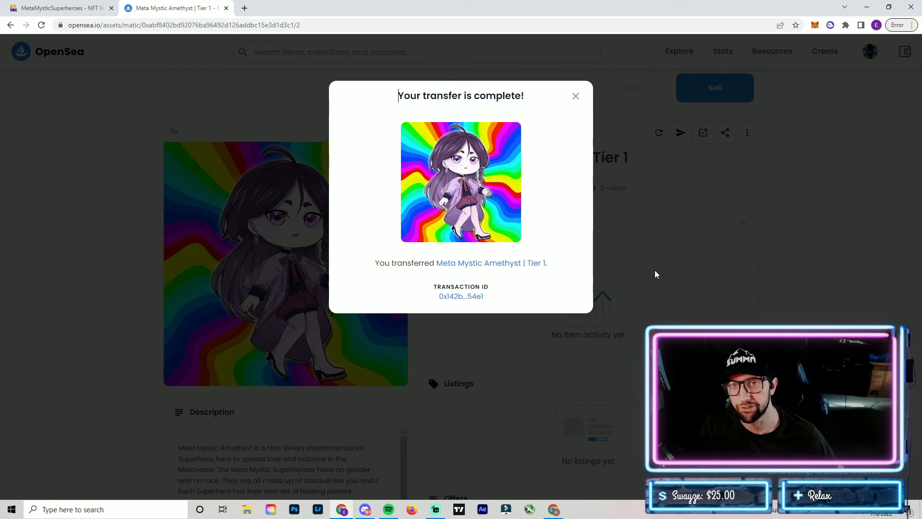
mouse_move(683, 266)
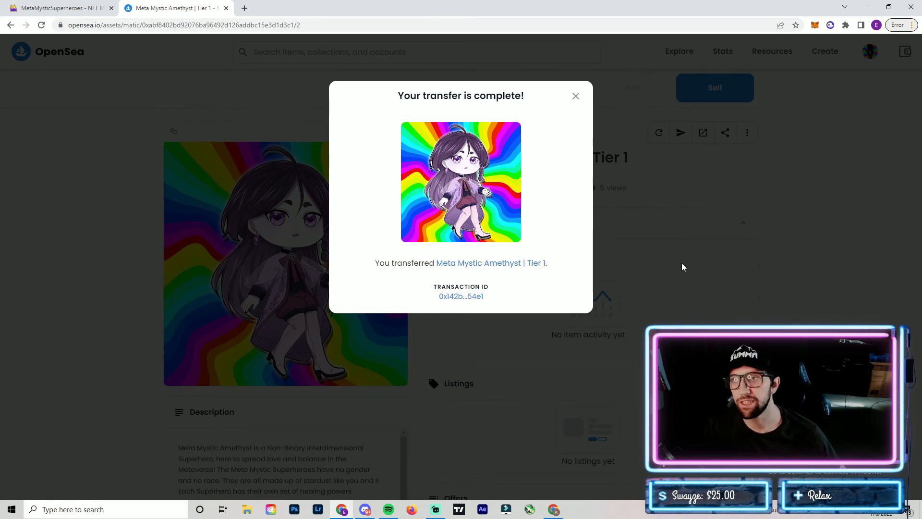
mouse_move(730, 236)
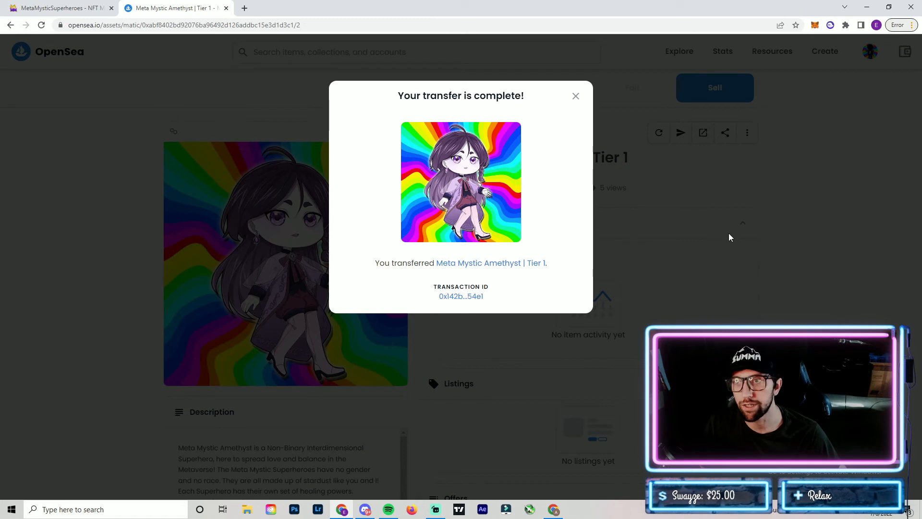